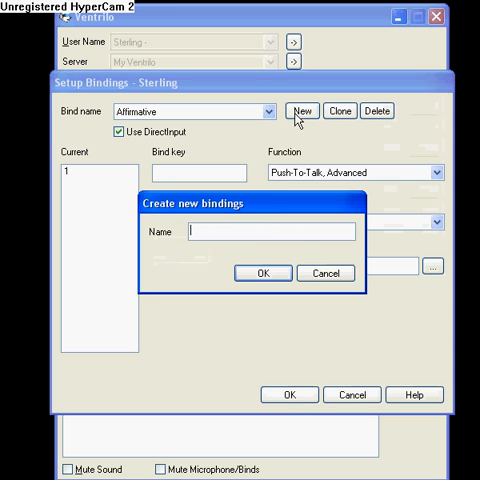
{"action": "mouse_move", "coordinate": [290, 209]}
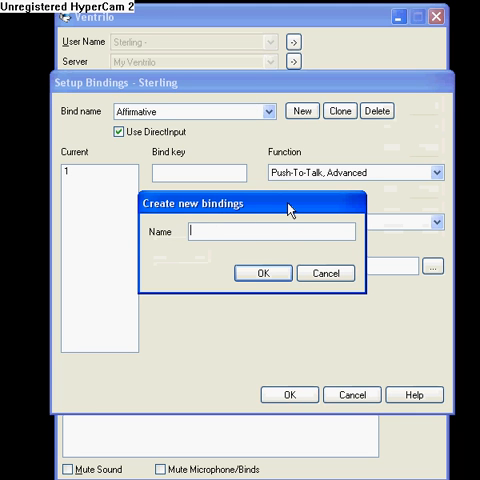
Step: Start a new binding named 1 with its function set to Text-To-Speech
{"action": "left_click", "coordinate": [262, 273]}
{"action": "type", "text": "I a"}
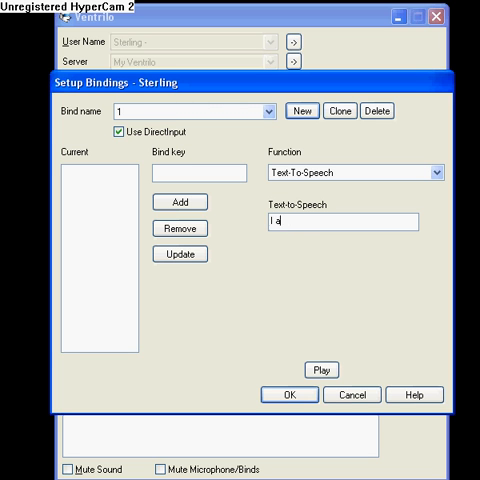
Step: Complete the spoken phrase 'I am Blackowtz' and enter 1 as the bind key
{"action": "type", "text": "m"}
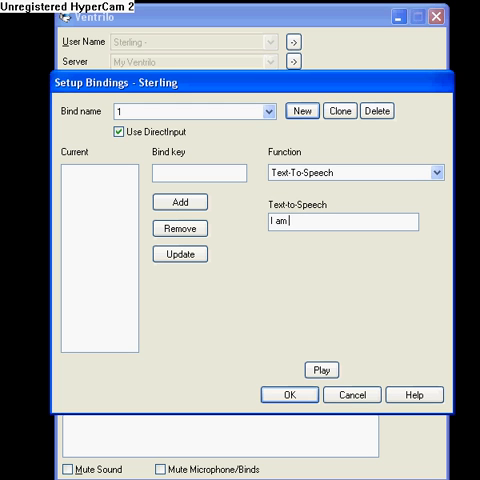
{"action": "type", "text": "Blackowtz"}
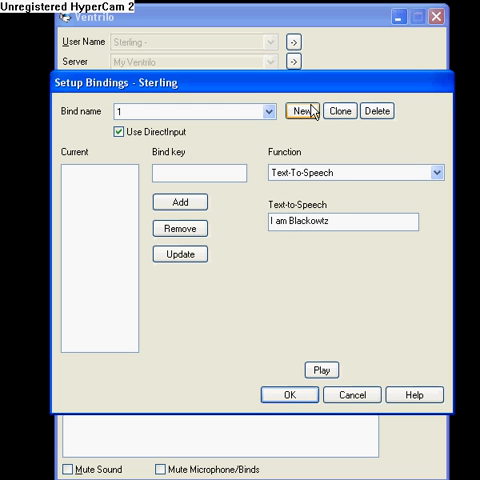
{"action": "type", "text": "1"}
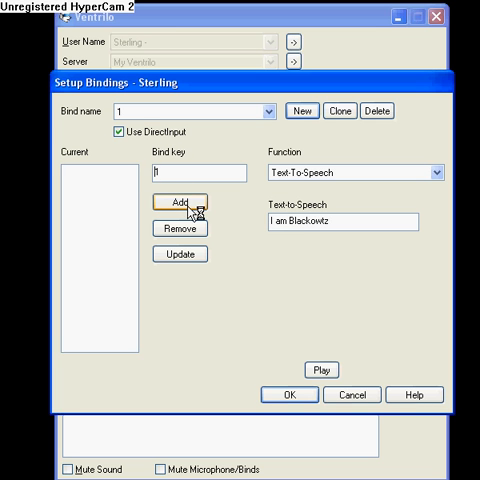
Step: Assign keys 1 and 2 to binding 1, save the setup, and list bindings showing 1
{"action": "left_click", "coordinate": [181, 201]}
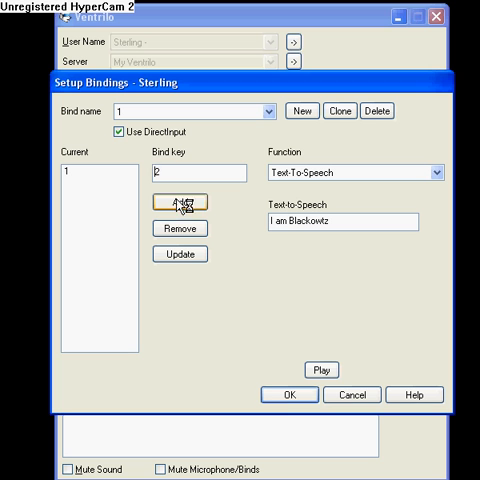
{"action": "left_click", "coordinate": [179, 202]}
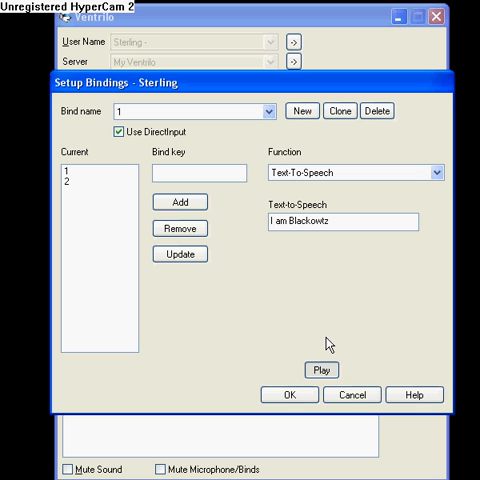
{"action": "left_click", "coordinate": [320, 370]}
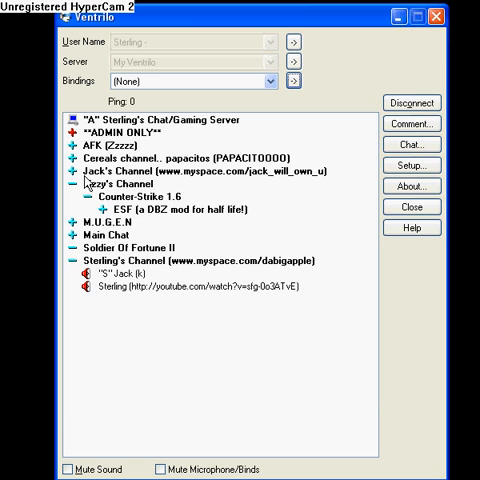
{"action": "left_click", "coordinate": [294, 81]}
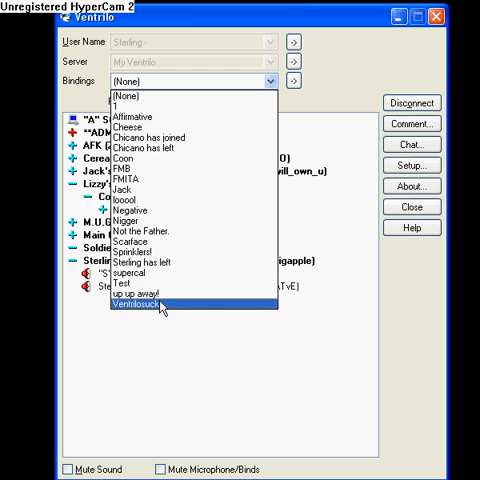